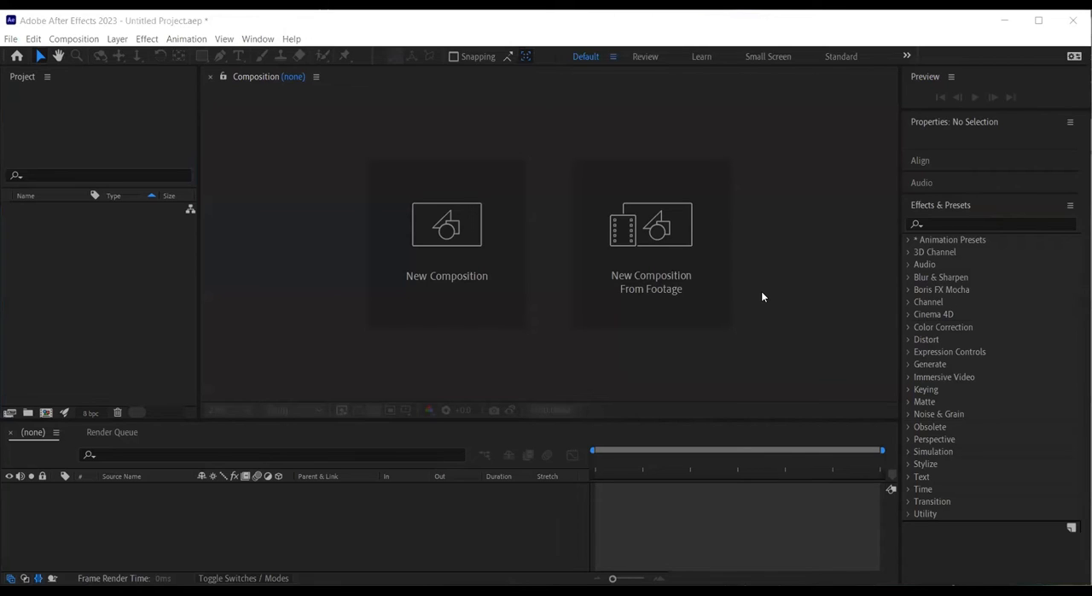
{"action": "mouse_move", "coordinate": [409, 344]}
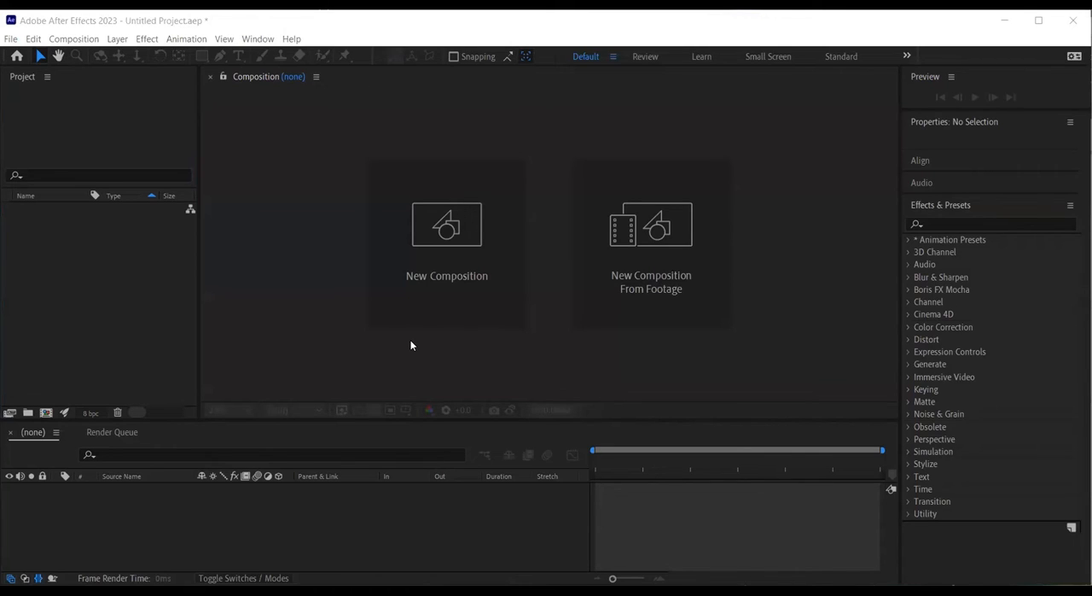
{"action": "mouse_move", "coordinate": [763, 297]}
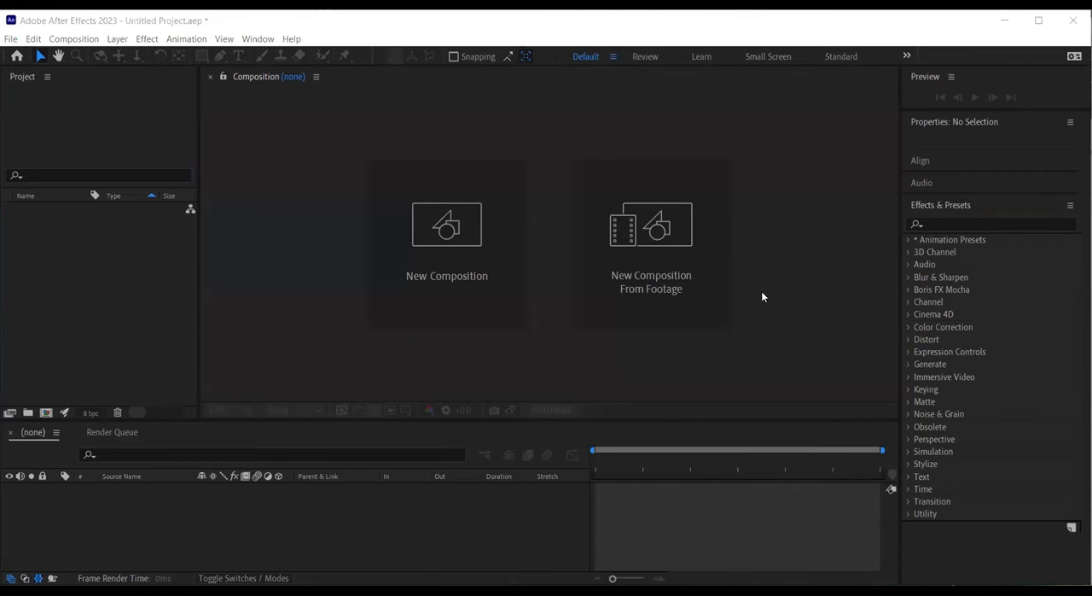
{"action": "mouse_move", "coordinate": [447, 226]}
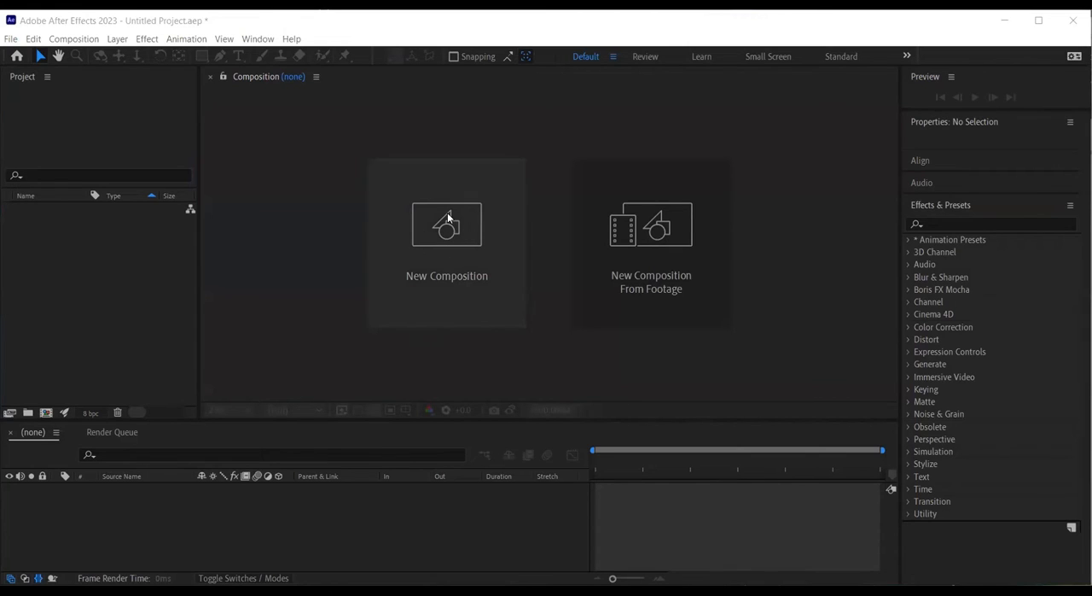
{"action": "mouse_move", "coordinate": [442, 246]}
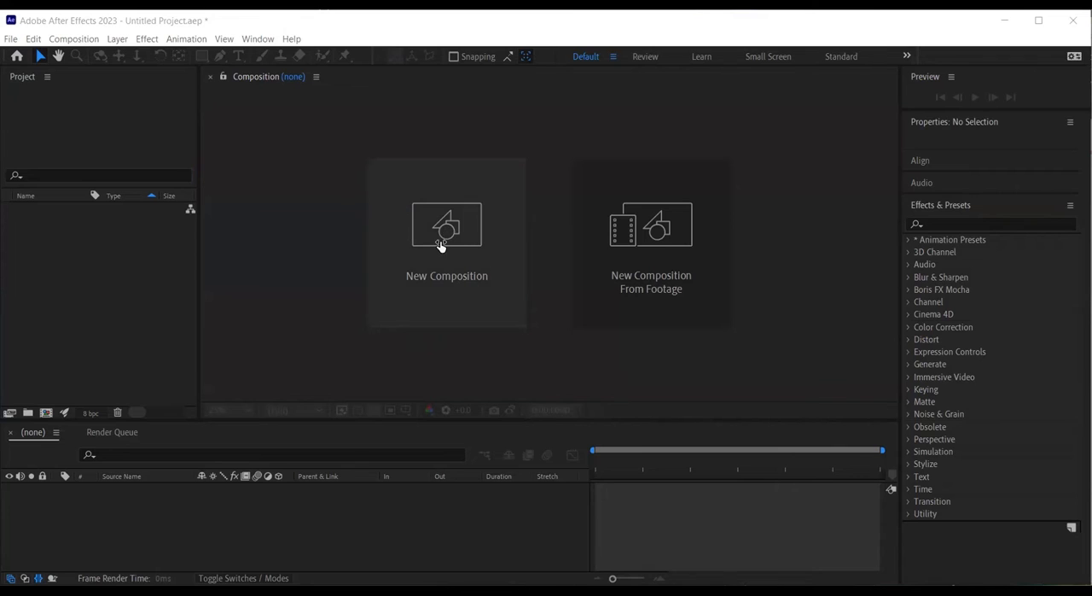
Create Comp 1 from the HDTV 720 29.97 preset with a Medium Yellow background
{"action": "left_click", "coordinate": [447, 225]}
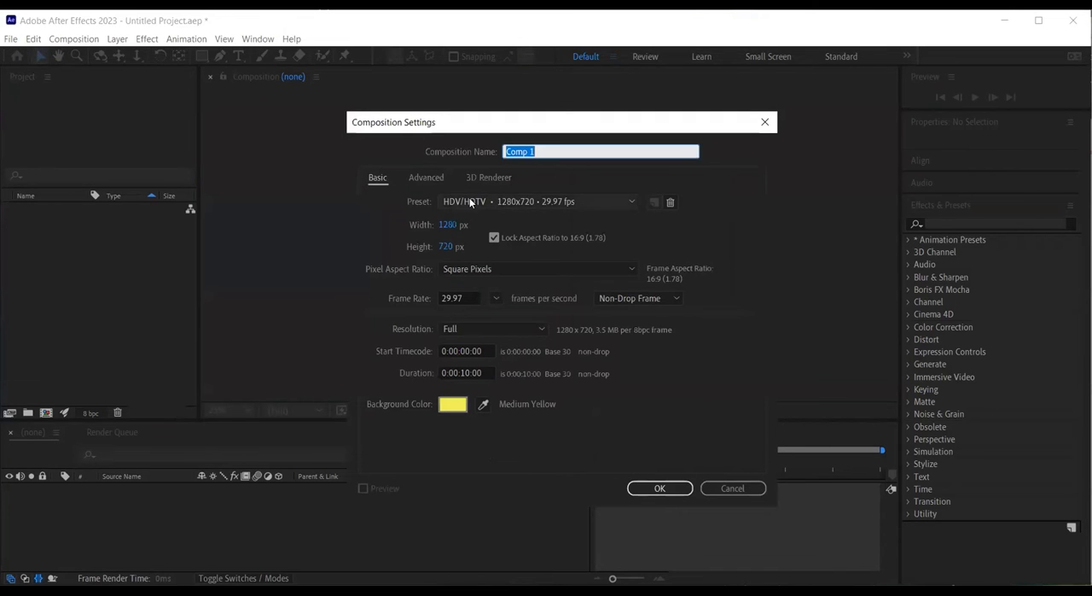
{"action": "mouse_move", "coordinate": [571, 203]}
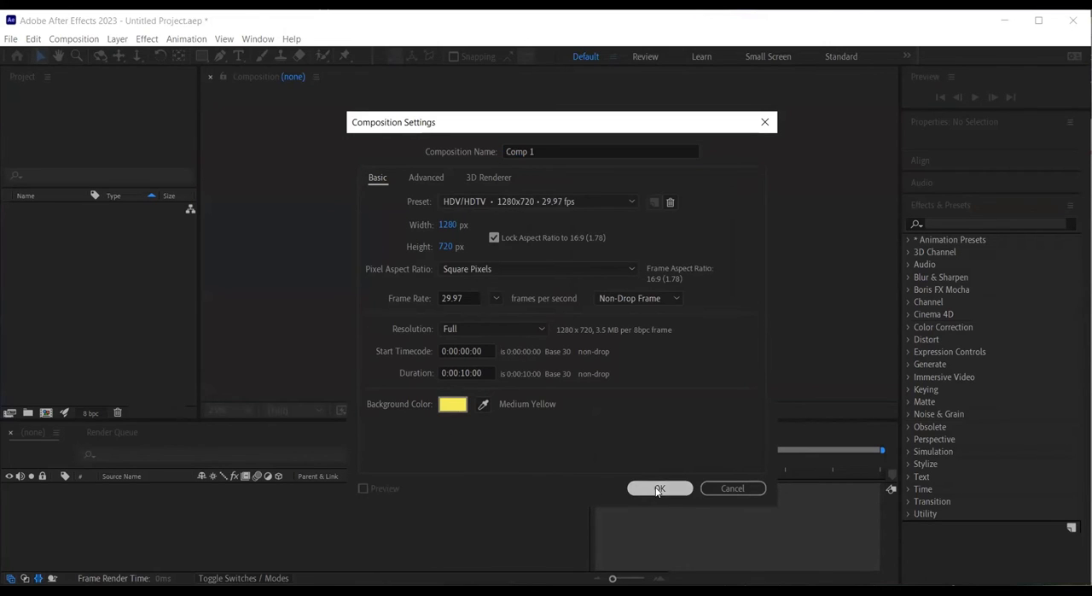
{"action": "left_click", "coordinate": [659, 488]}
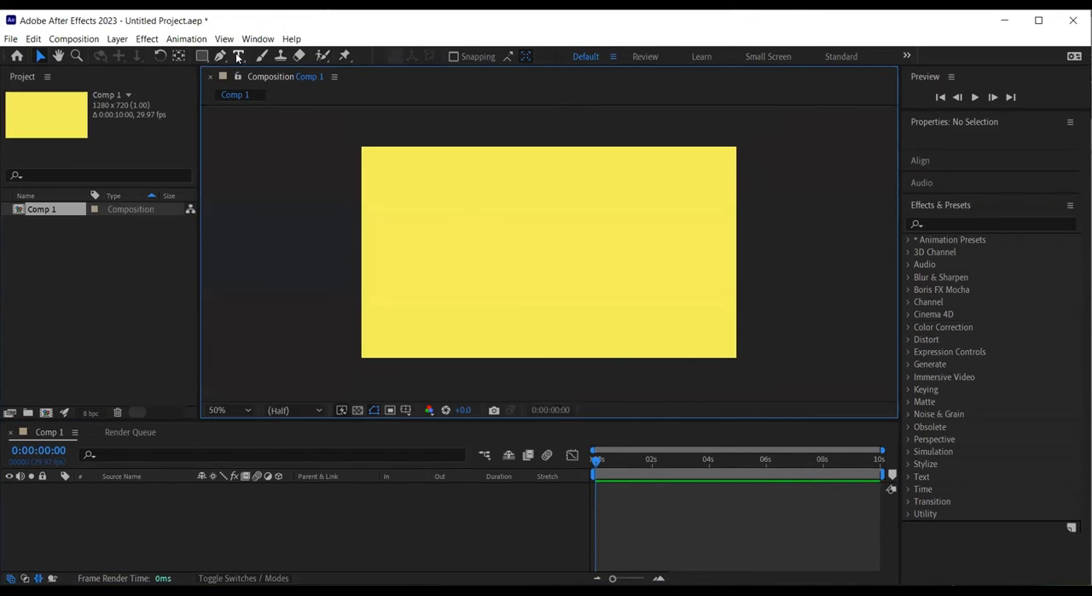
Start a centred text layer with the Horizontal Type Tool and enter BLUESKYGRAPHICS
{"action": "left_click", "coordinate": [238, 54]}
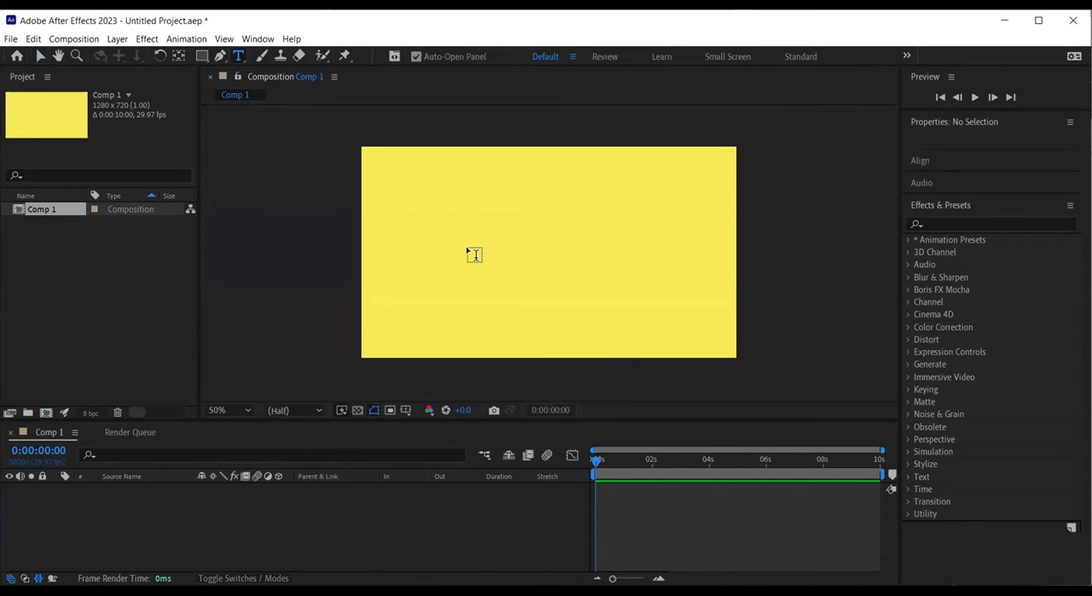
{"action": "left_click", "coordinate": [546, 252]}
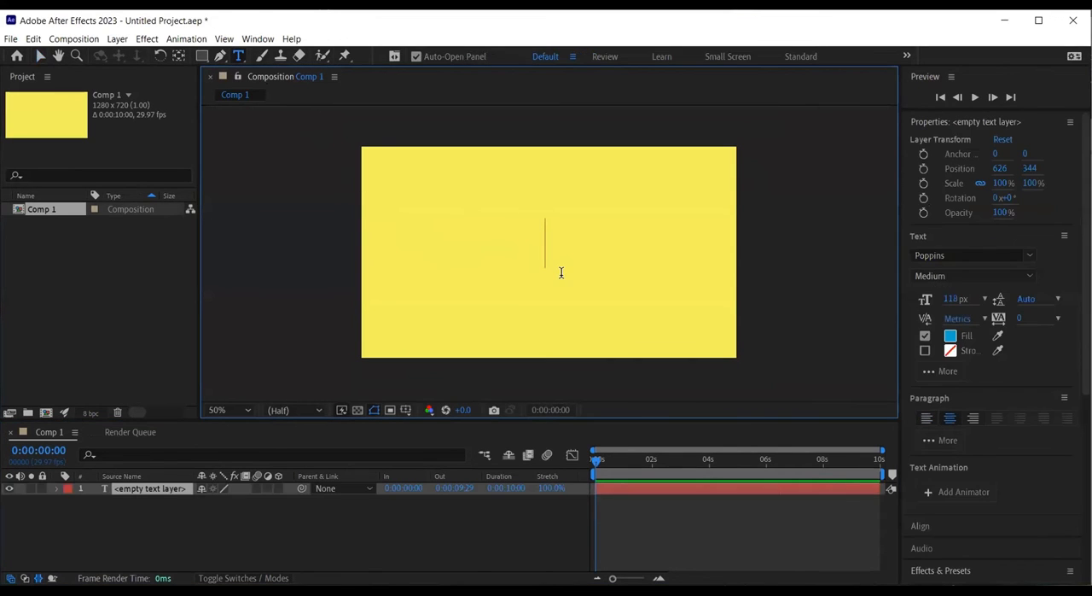
{"action": "type", "text": "BLUED"}
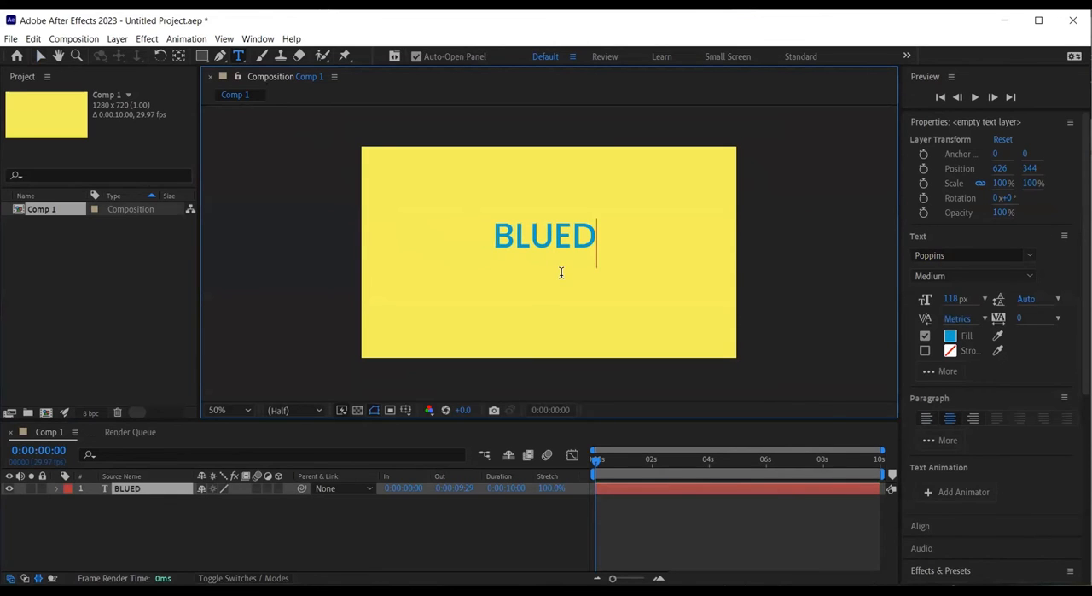
{"action": "type", "text": "SK"}
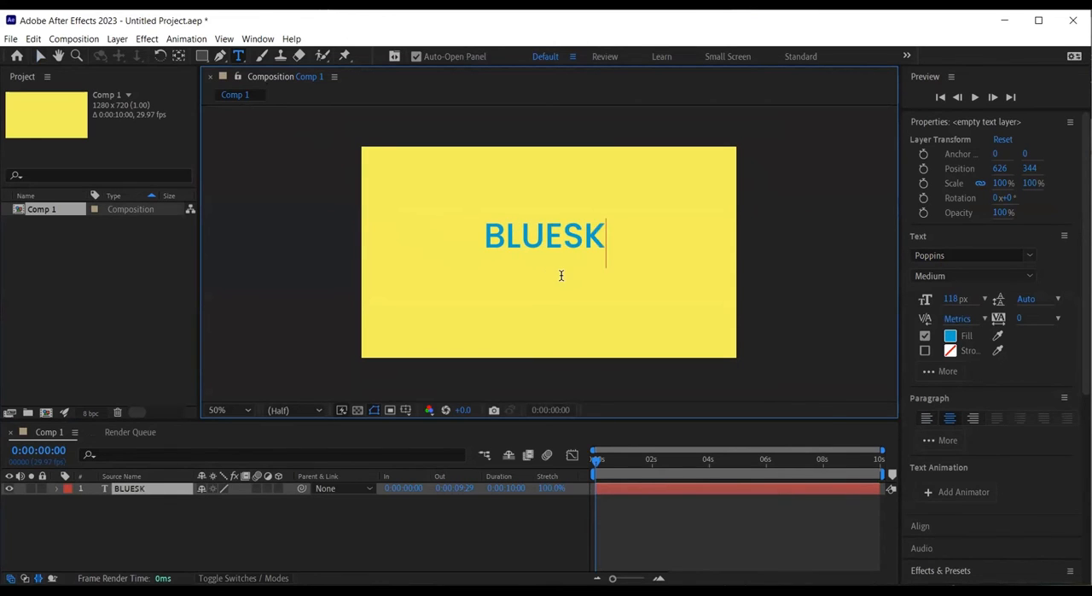
{"action": "type", "text": "YGRA"}
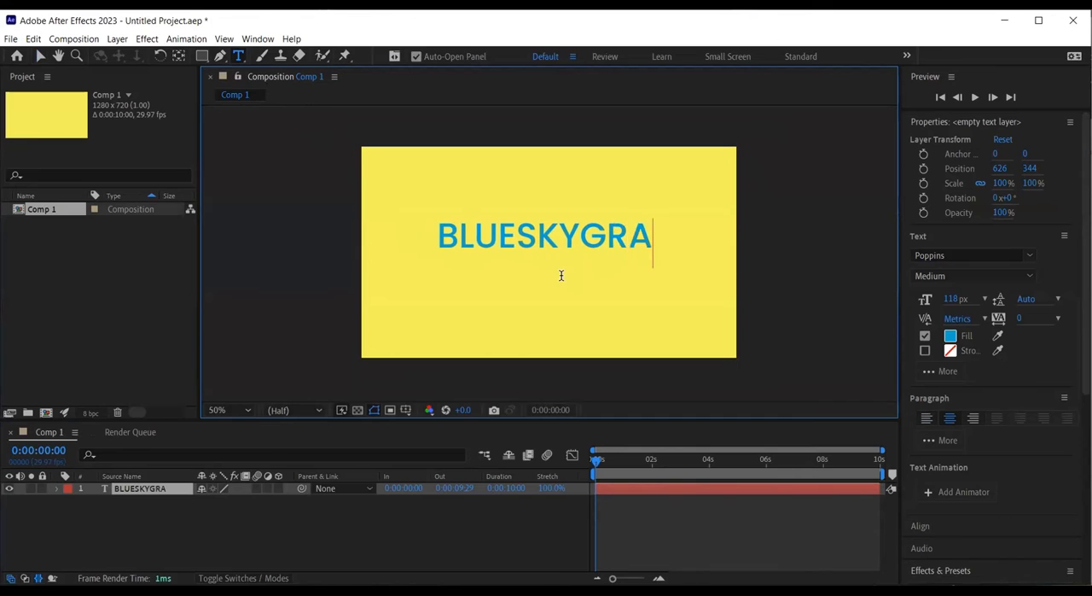
{"action": "type", "text": "PHICS"}
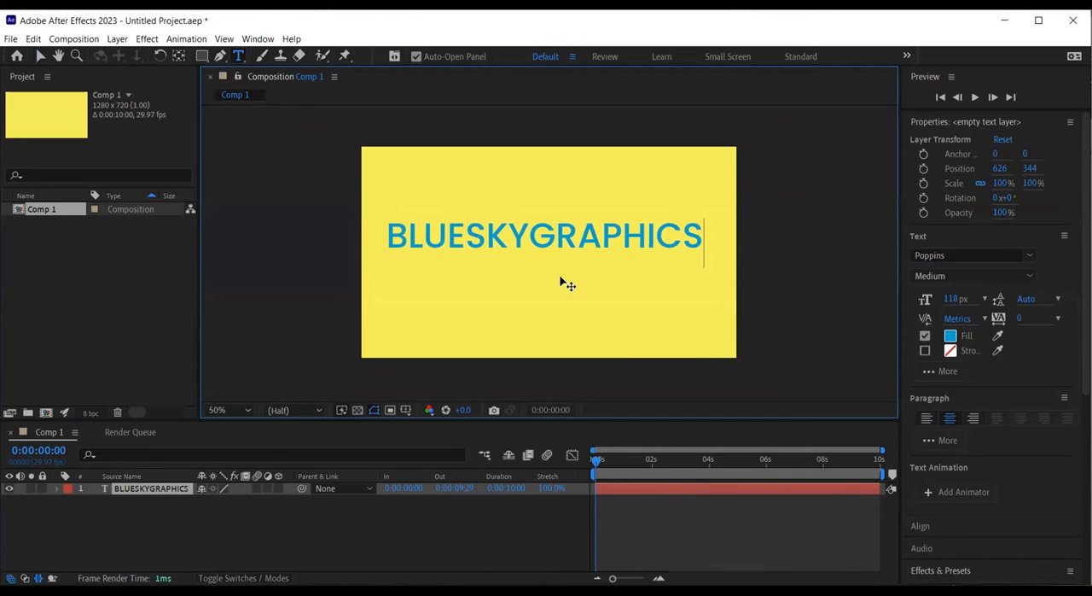
{"action": "mouse_move", "coordinate": [45, 56]}
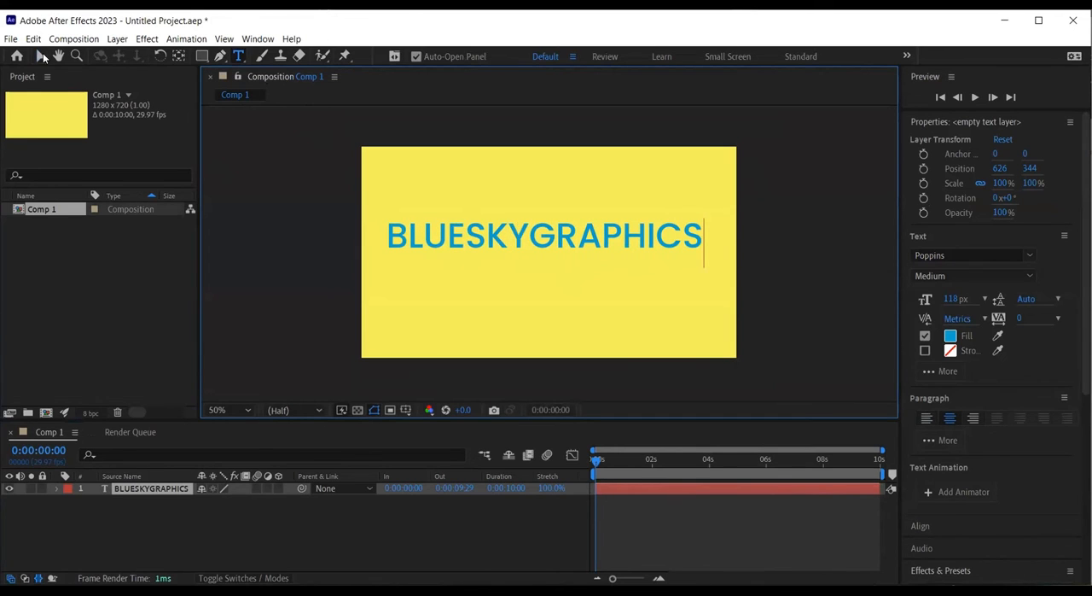
Commit the BLUESKYGRAPHICS text layer by switching to the Selection Tool
{"action": "left_click", "coordinate": [41, 55]}
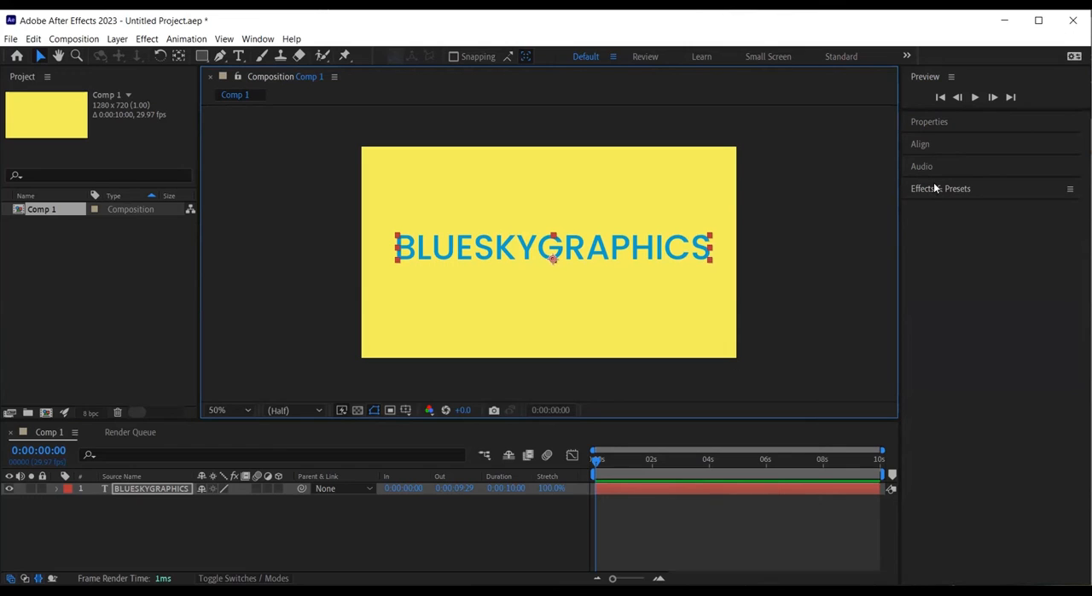
Apply the Text > Blurs > Blur By Word animation preset to the text layer
{"action": "left_click", "coordinate": [939, 187]}
{"action": "type", "text": "blur by word"}
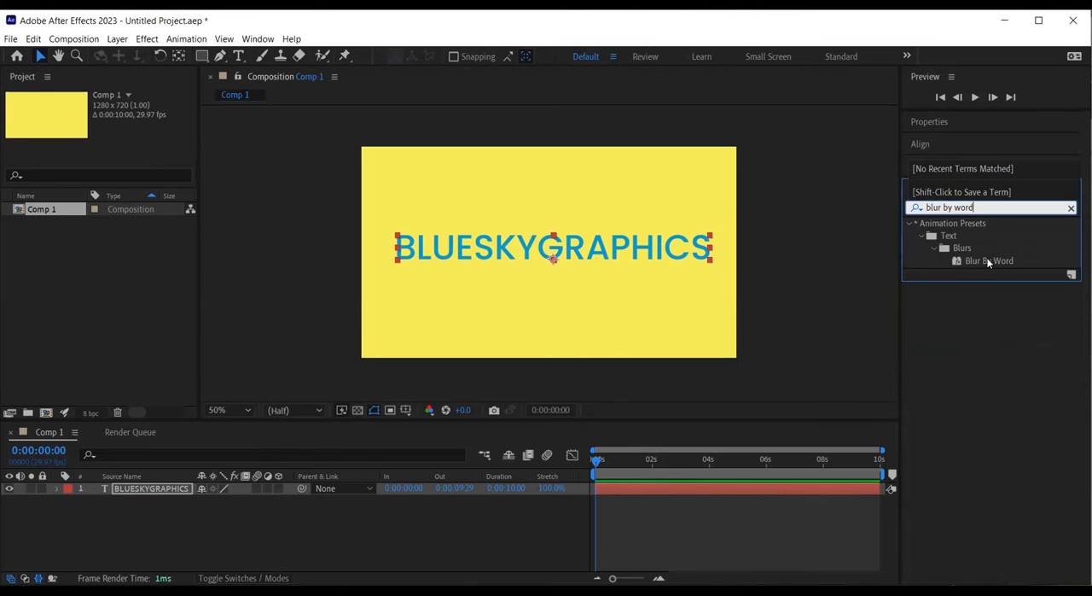
{"action": "left_click", "coordinate": [990, 259]}
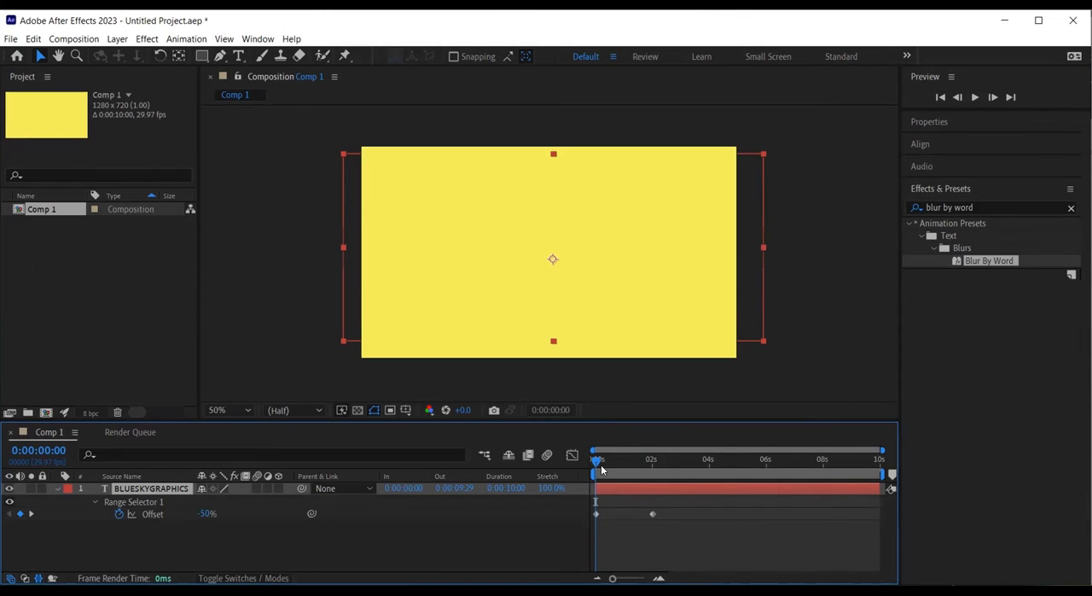
Easy Ease both Blur By Word Offset keyframes via Keyframe Assistant
{"action": "left_click", "coordinate": [974, 96]}
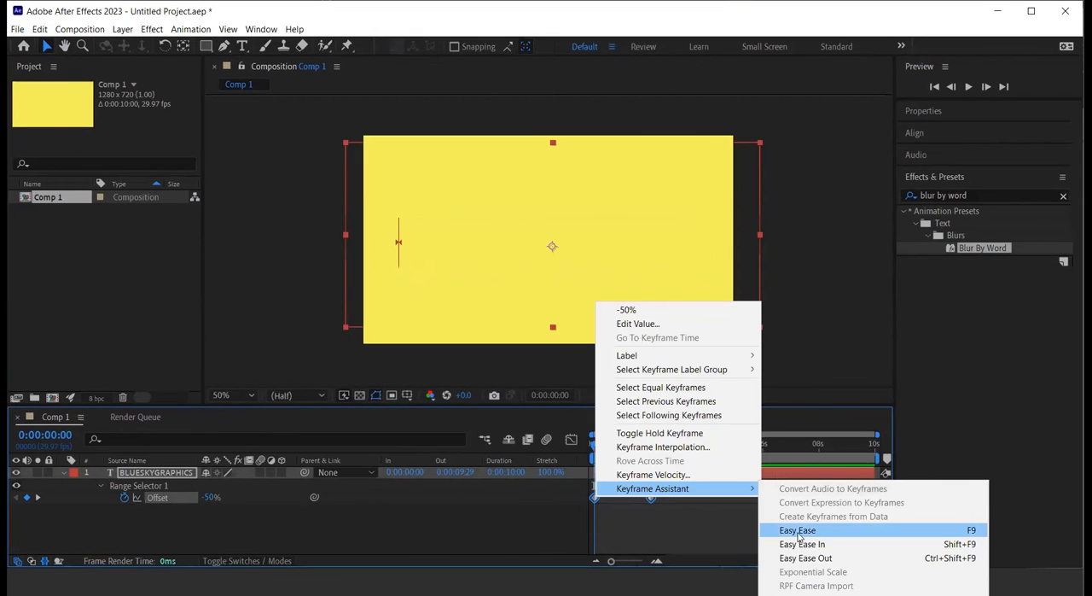
{"action": "mouse_move", "coordinate": [802, 537]}
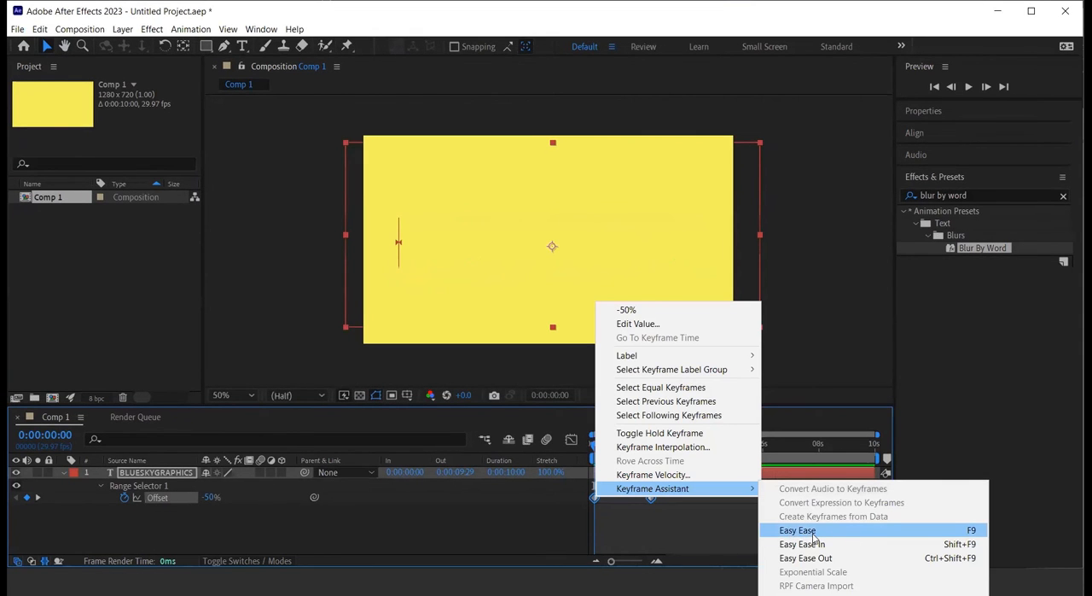
{"action": "left_click", "coordinate": [797, 529]}
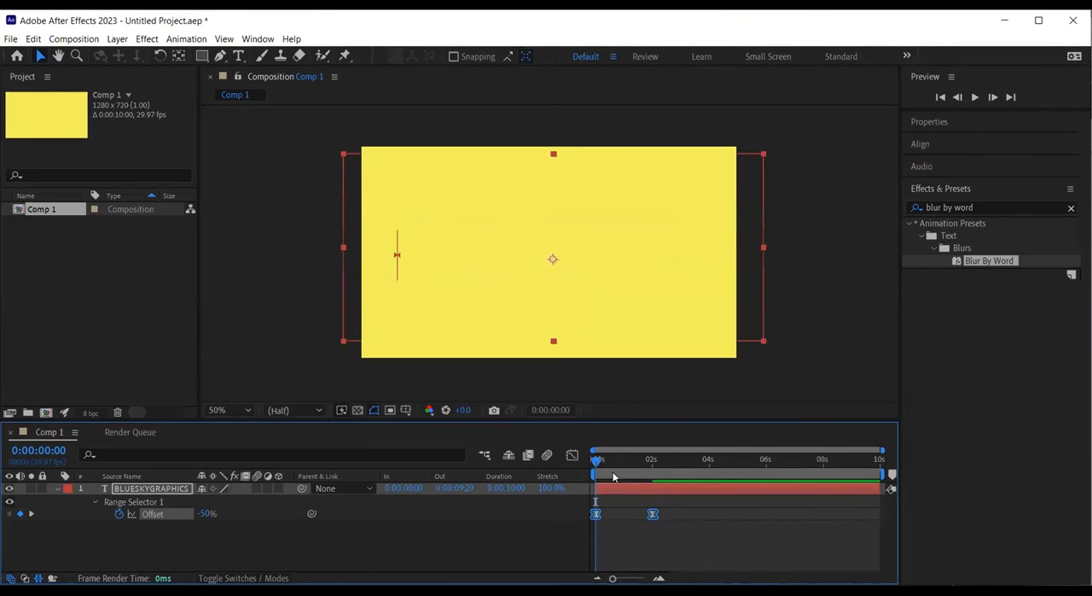
{"action": "mouse_move", "coordinate": [597, 459]}
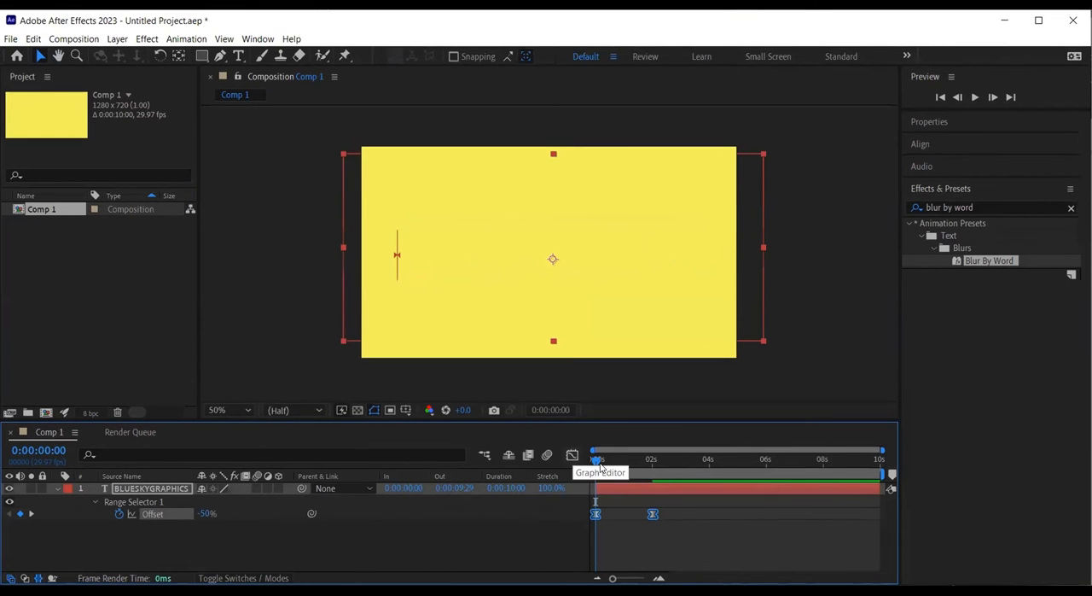
Check the Offset curve in the Graph Editor before moving to 0:00:03:27
{"action": "left_click", "coordinate": [571, 454]}
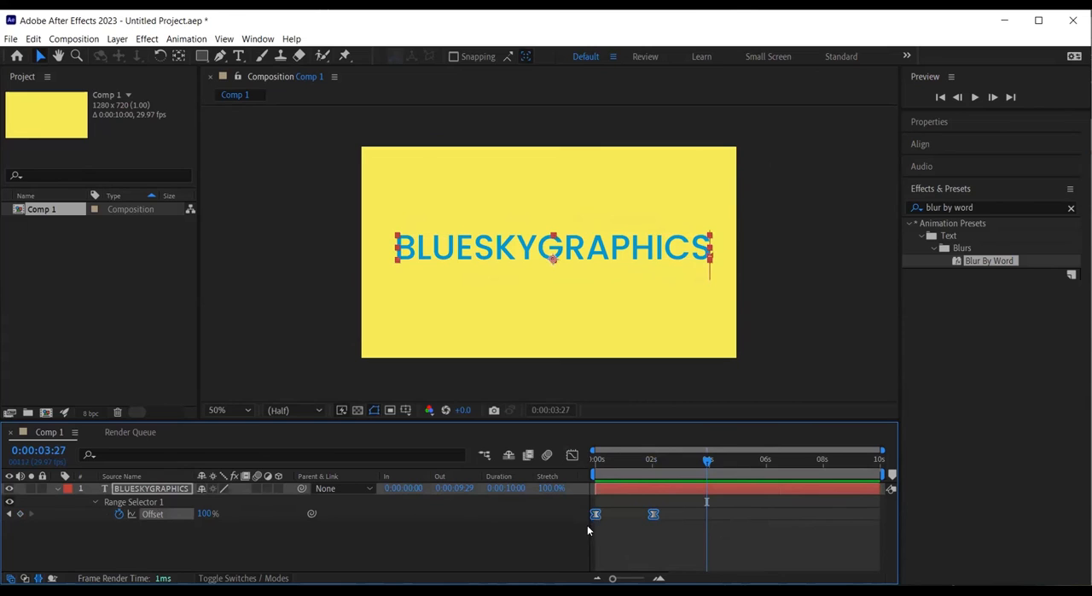
Copy the Offset keyframe pair and paste it at the current time via the Edit menu
{"action": "left_click", "coordinate": [35, 37]}
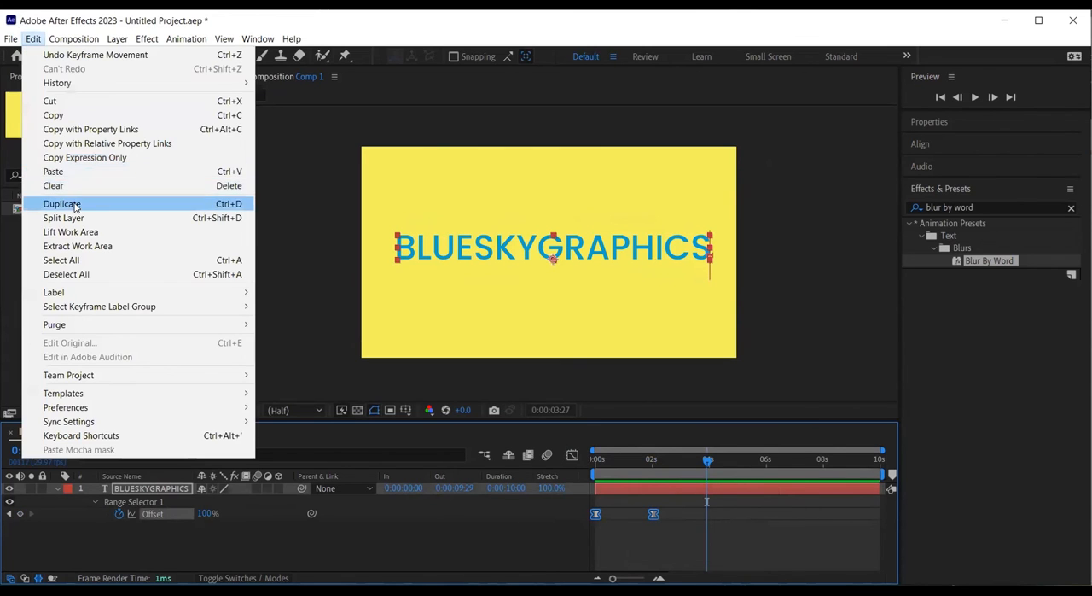
{"action": "mouse_move", "coordinate": [52, 116]}
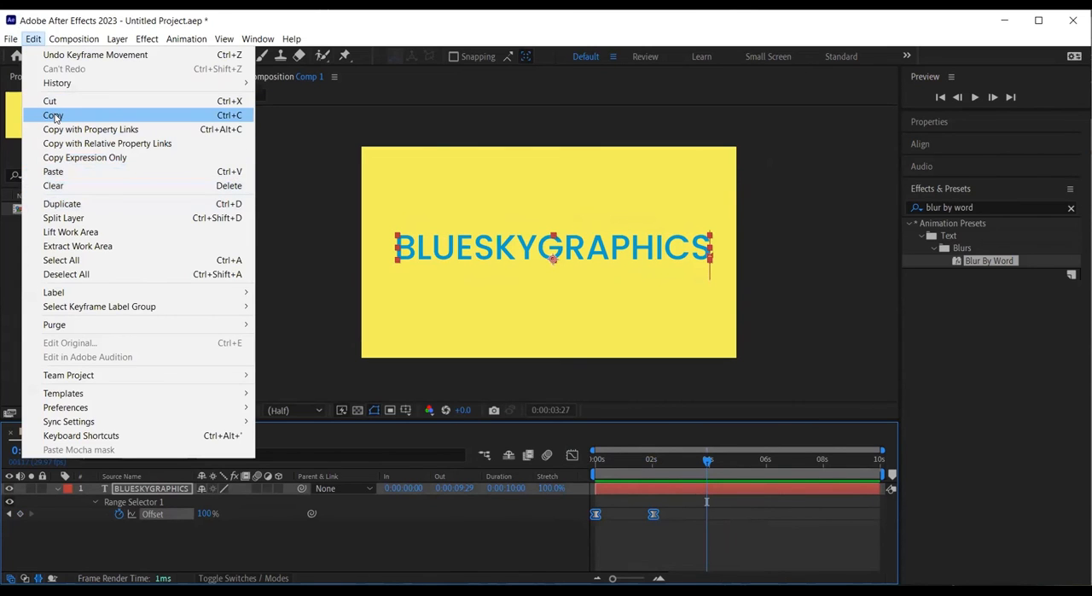
{"action": "left_click", "coordinate": [53, 116]}
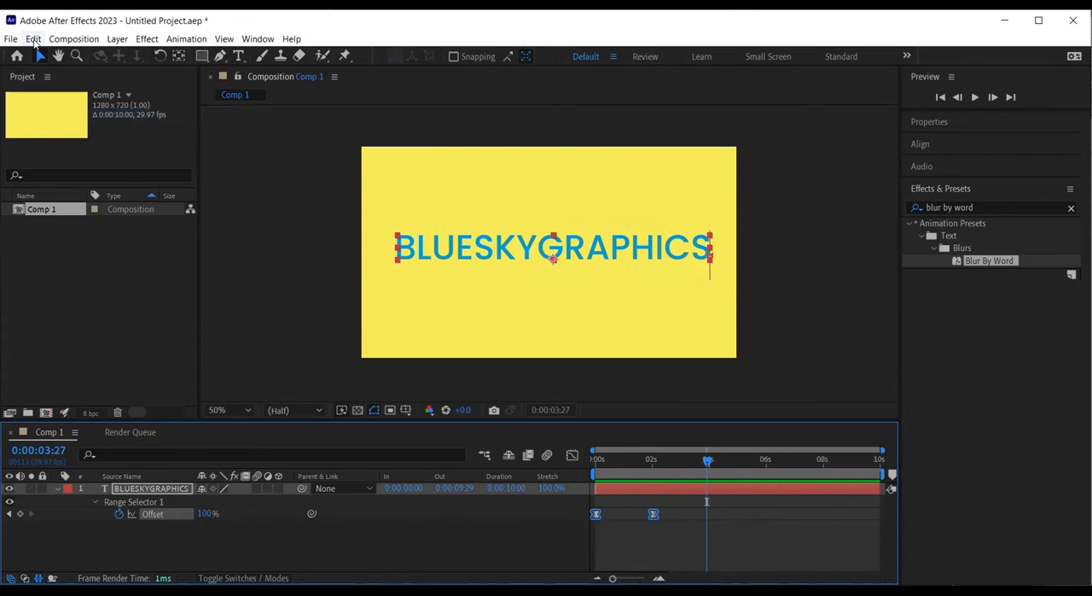
{"action": "left_click", "coordinate": [34, 38]}
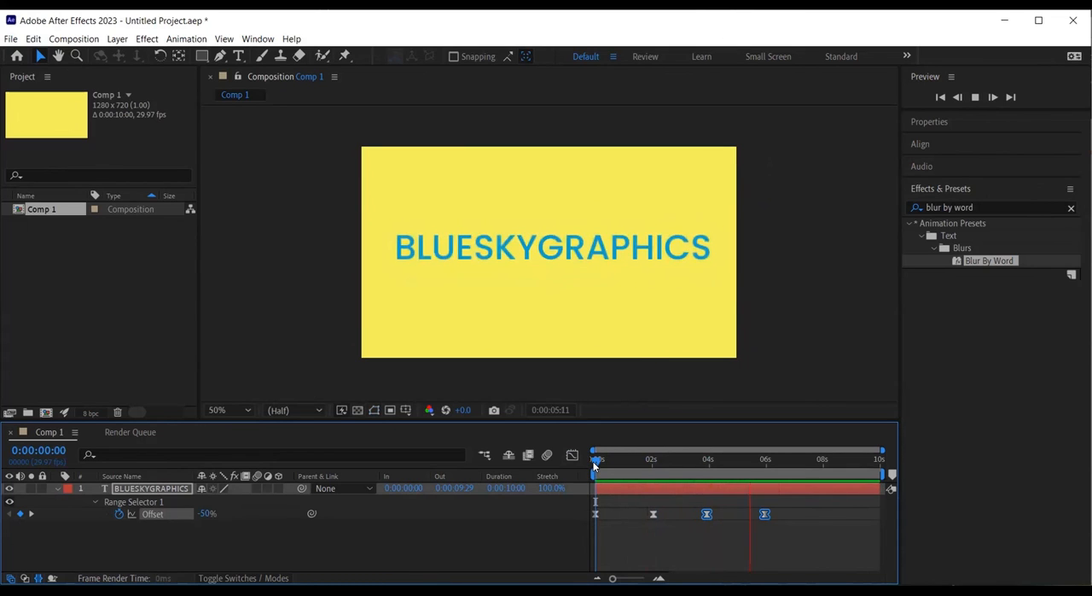
Easy Ease the pasted keyframes and preview the text blurring in and back out
{"action": "left_click_drag", "start_coordinate": [596, 459], "coordinate": [633, 459]}
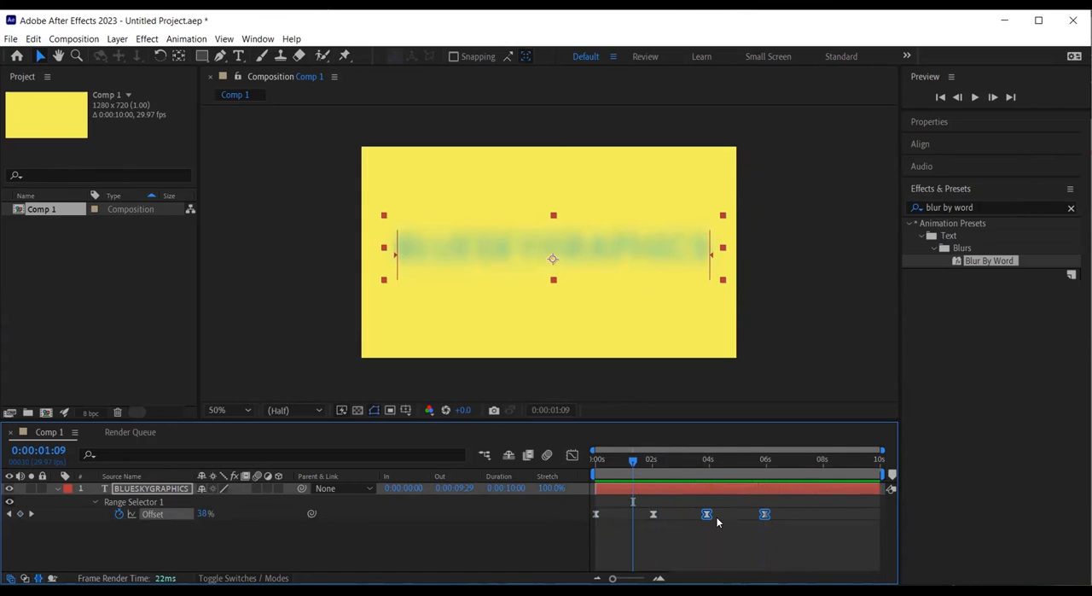
{"action": "right_click", "coordinate": [707, 514]}
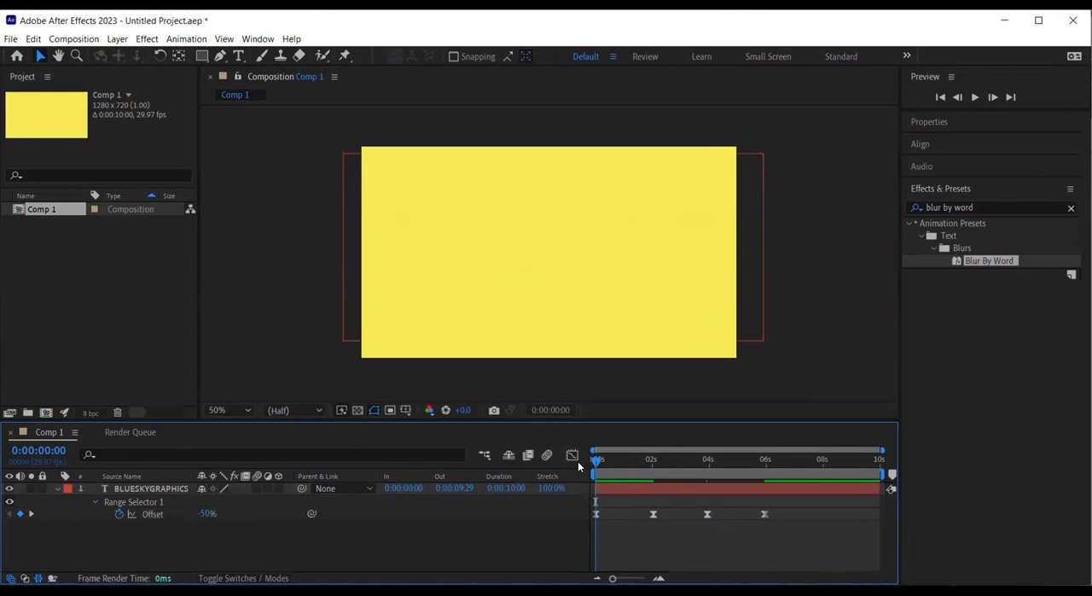
{"action": "left_click", "coordinate": [976, 96]}
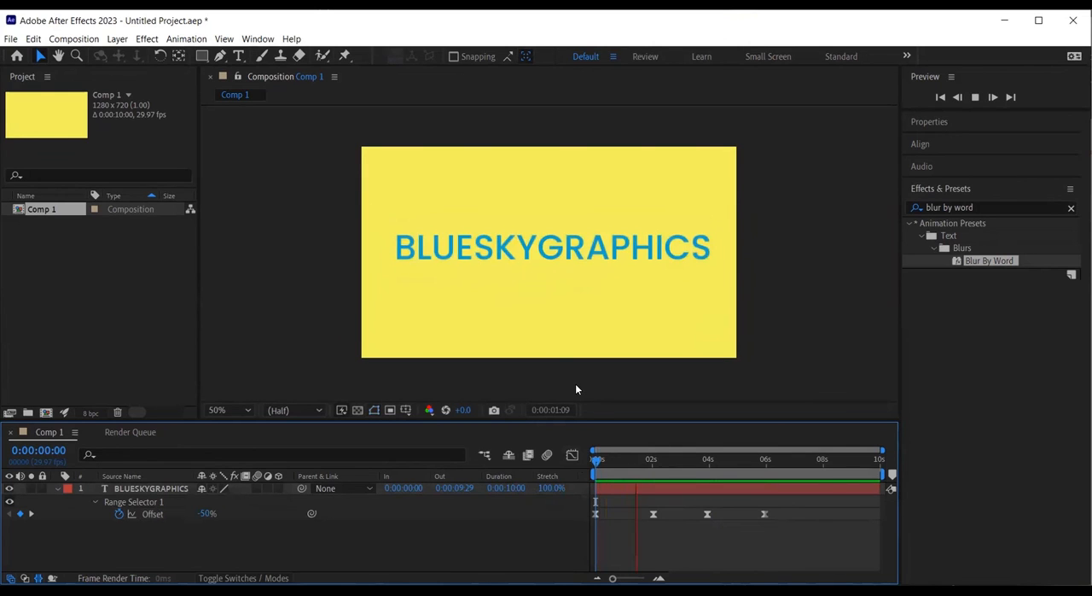